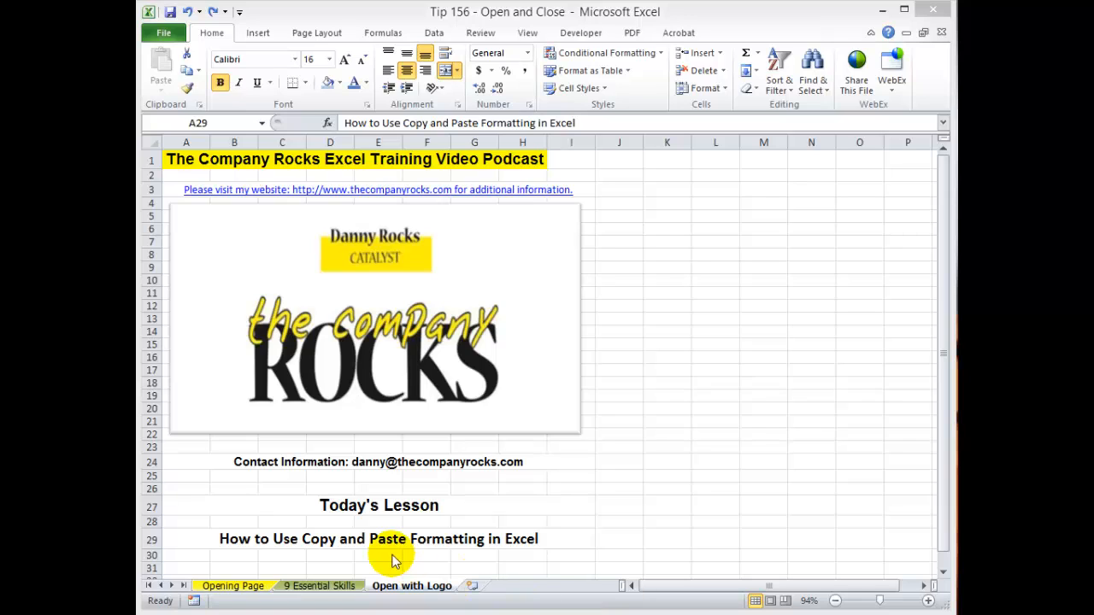
# Switch from the Tip 156 Open with Logo sheet to Book1's Format Painter sheet.
pyautogui.click(393, 538)
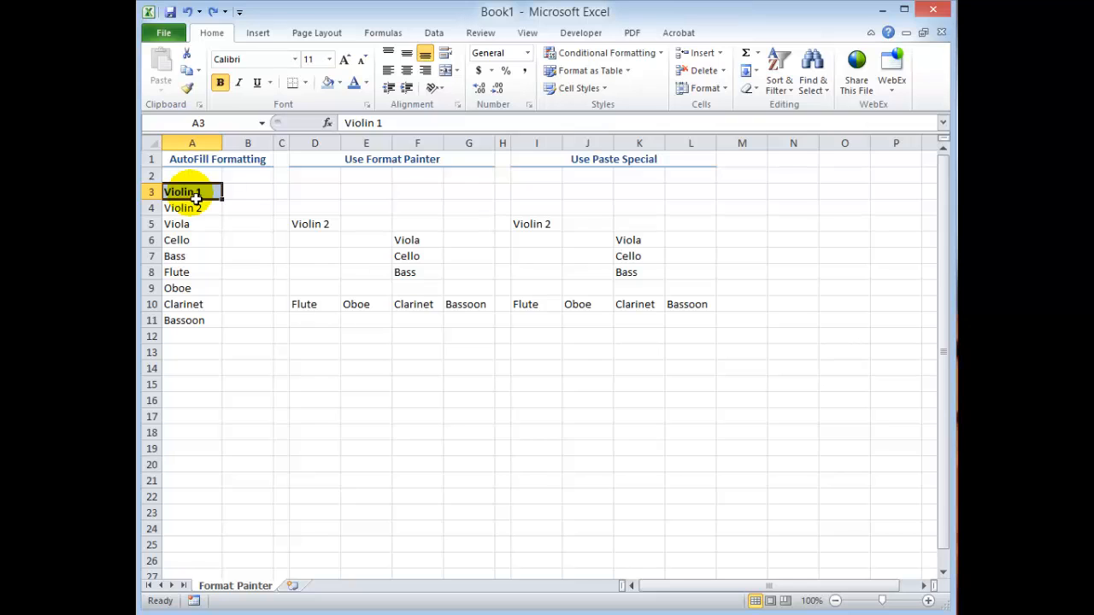
pyautogui.moveTo(248, 174)
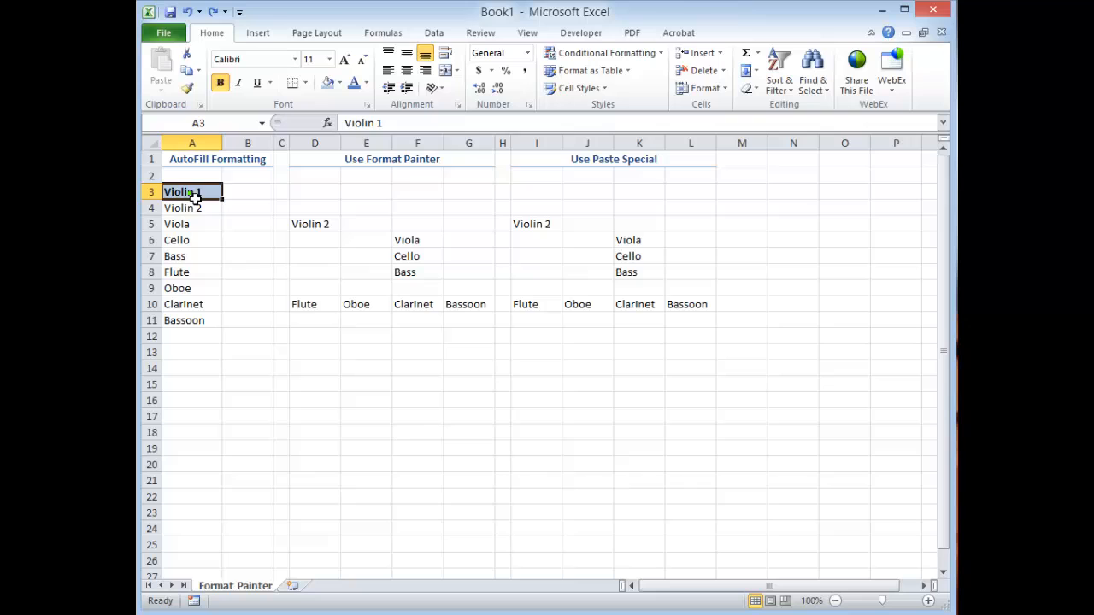
pyautogui.moveTo(248, 195)
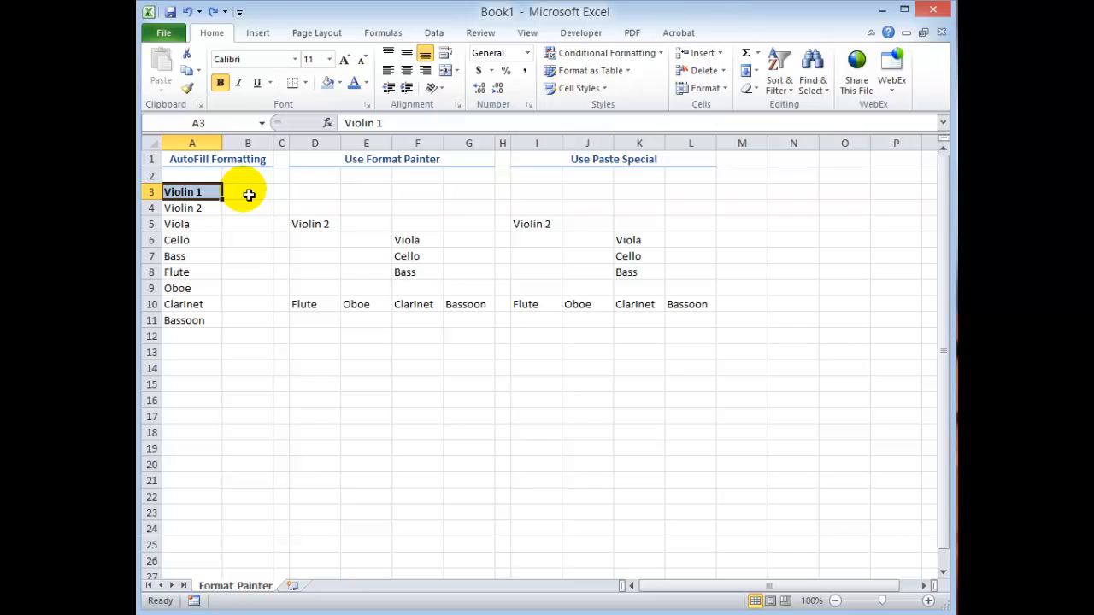
pyautogui.moveTo(233, 204)
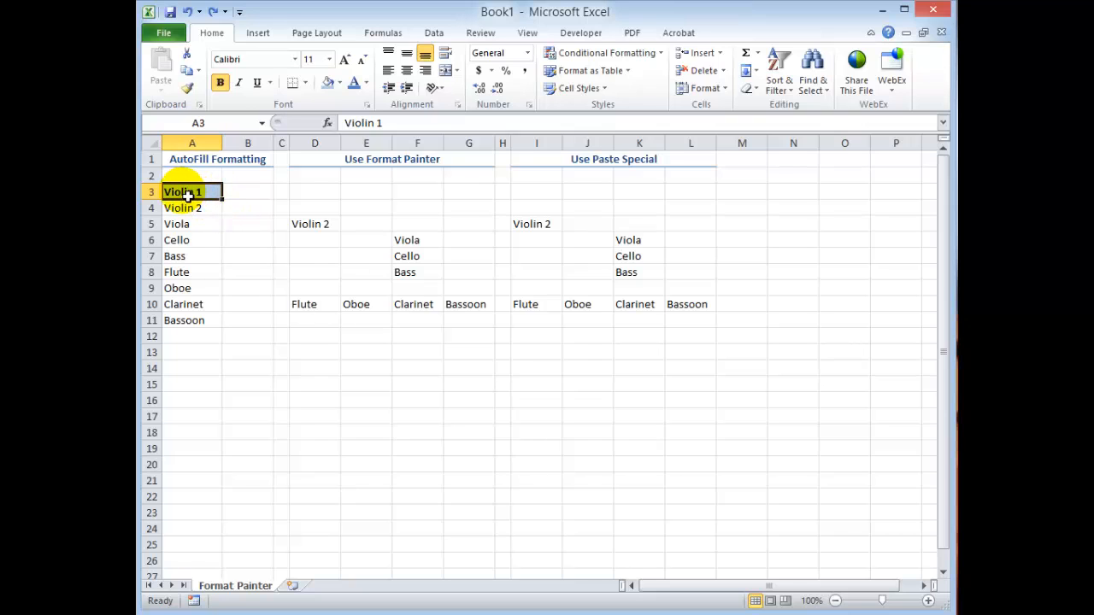
pyautogui.moveTo(209, 197)
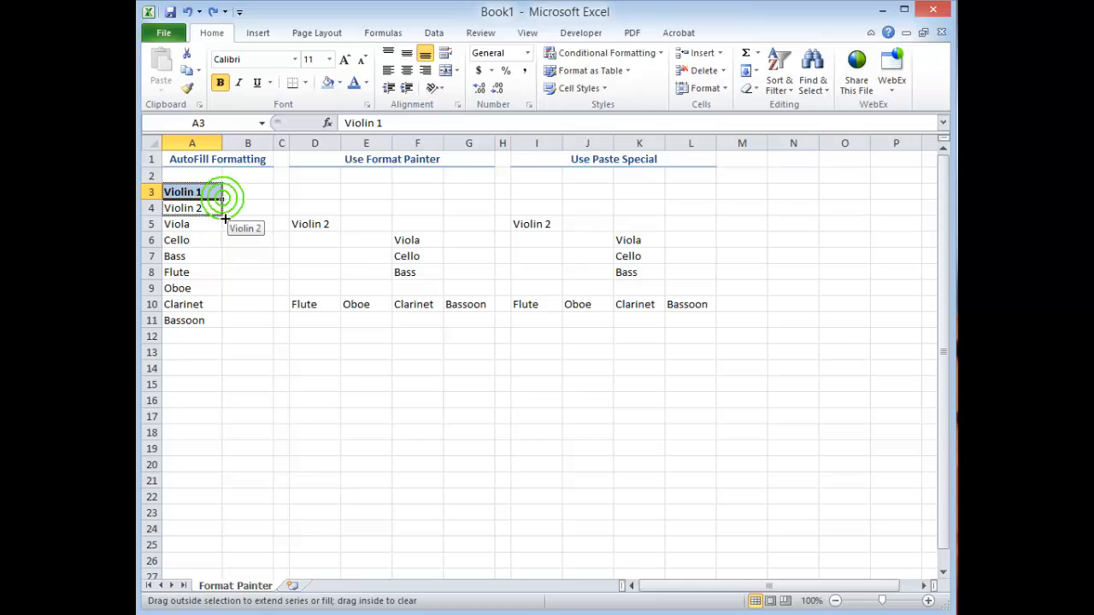
# Drag A3's fill handle down to A11 and choose Fill Formatting Only.
pyautogui.moveTo(223, 198); pyautogui.dragTo(212, 332)
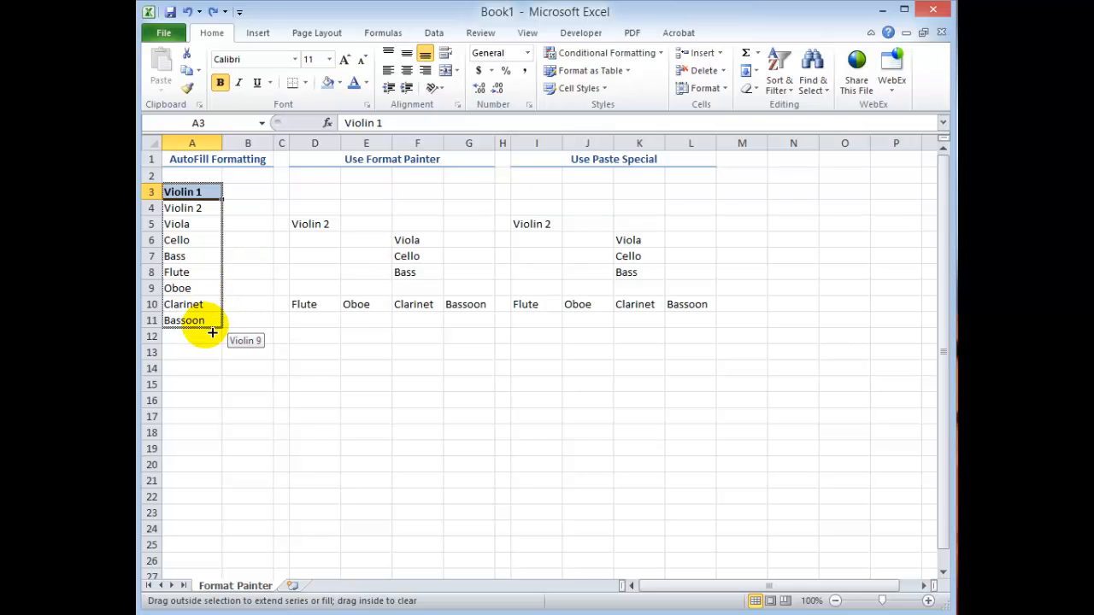
pyautogui.moveTo(211, 191); pyautogui.dragTo(211, 329)
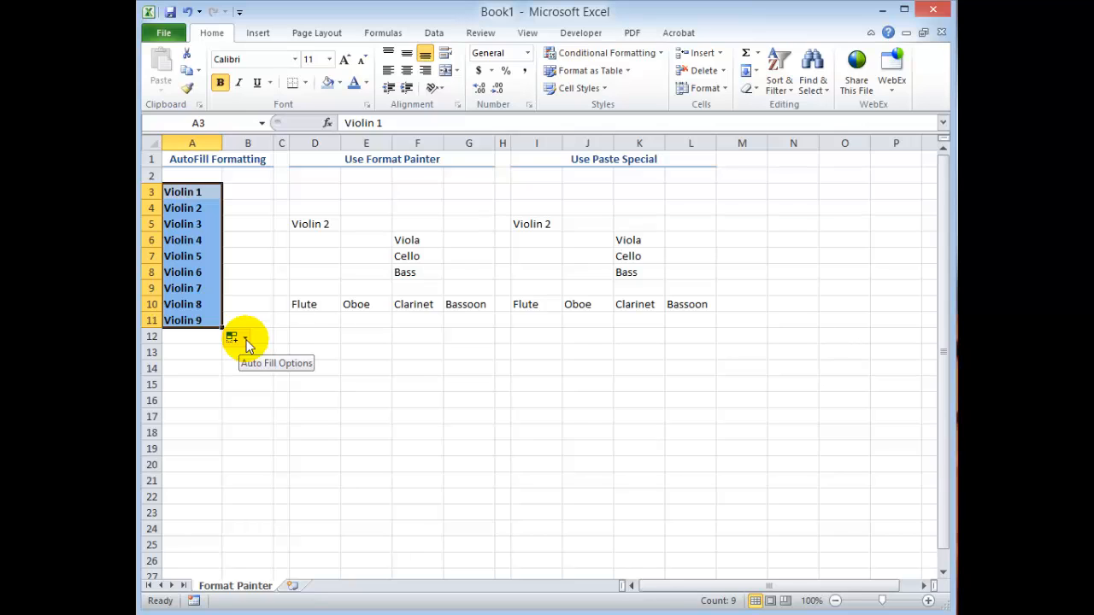
pyautogui.click(238, 338)
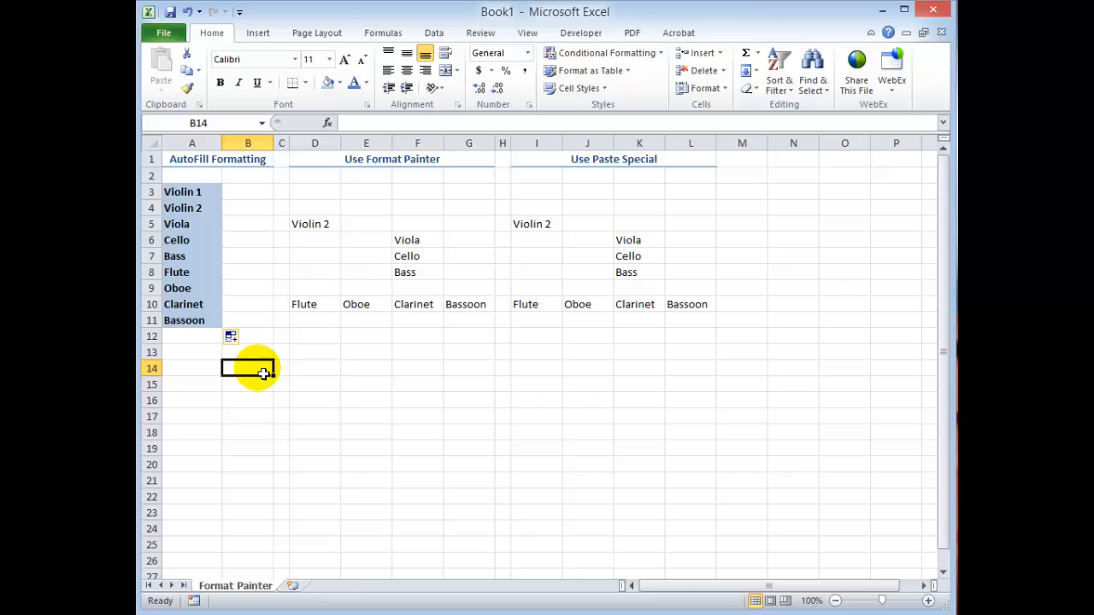
# Undo the column A fill with Ctrl+Z twice and reselect Violin 1 in A3.
pyautogui.press('ctrl+z')
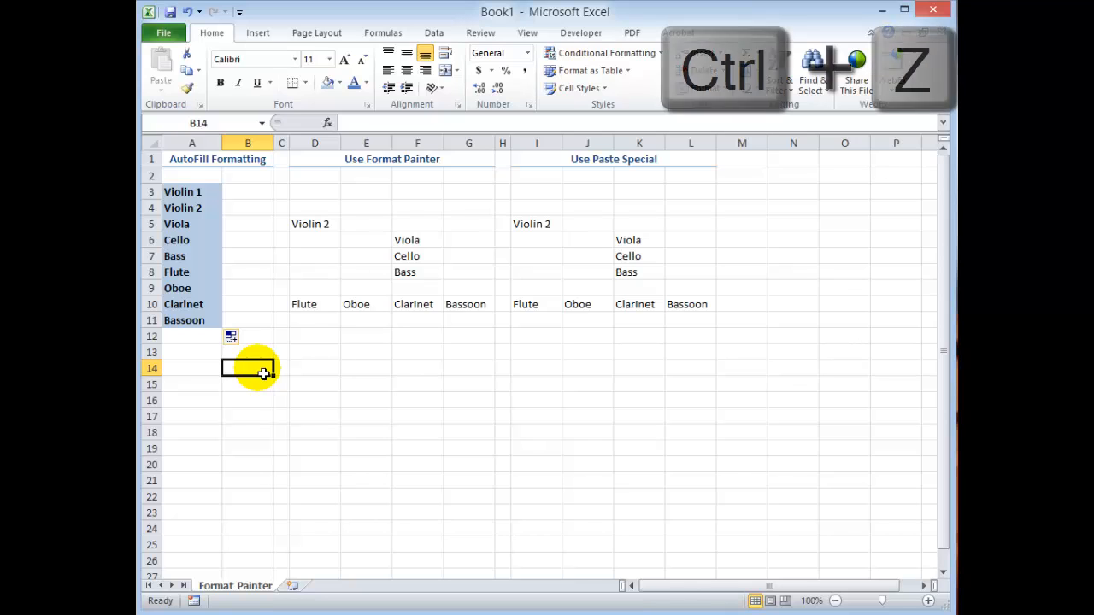
pyautogui.press('ctrl+z')
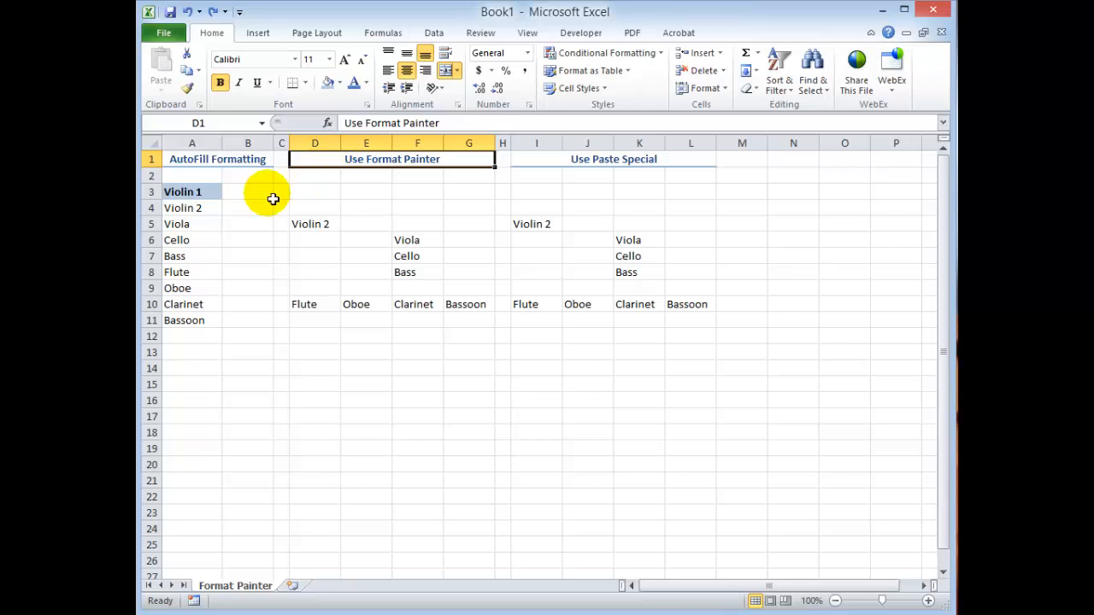
pyautogui.click(182, 191)
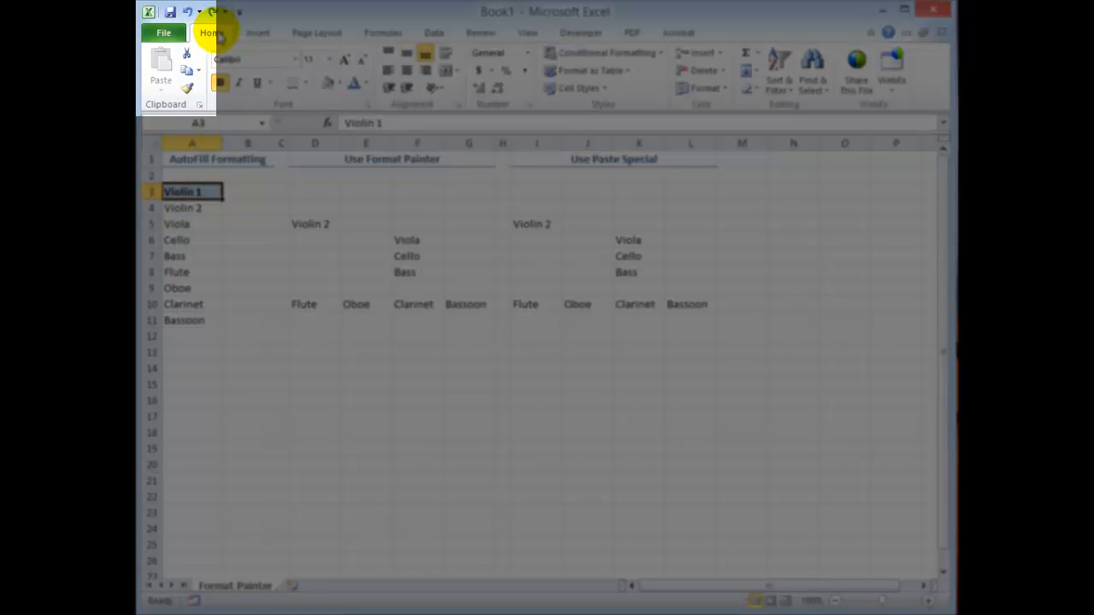
pyautogui.moveTo(188, 91)
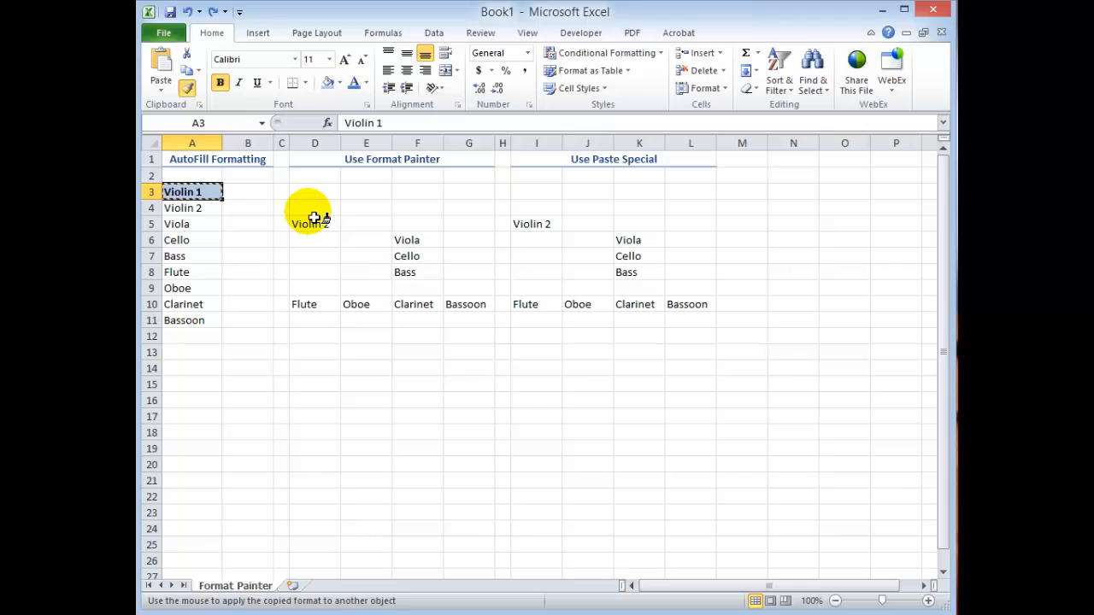
# Paint Violin 1's formatting onto D5, then reselect A3 and paint it again.
pyautogui.click(314, 223)
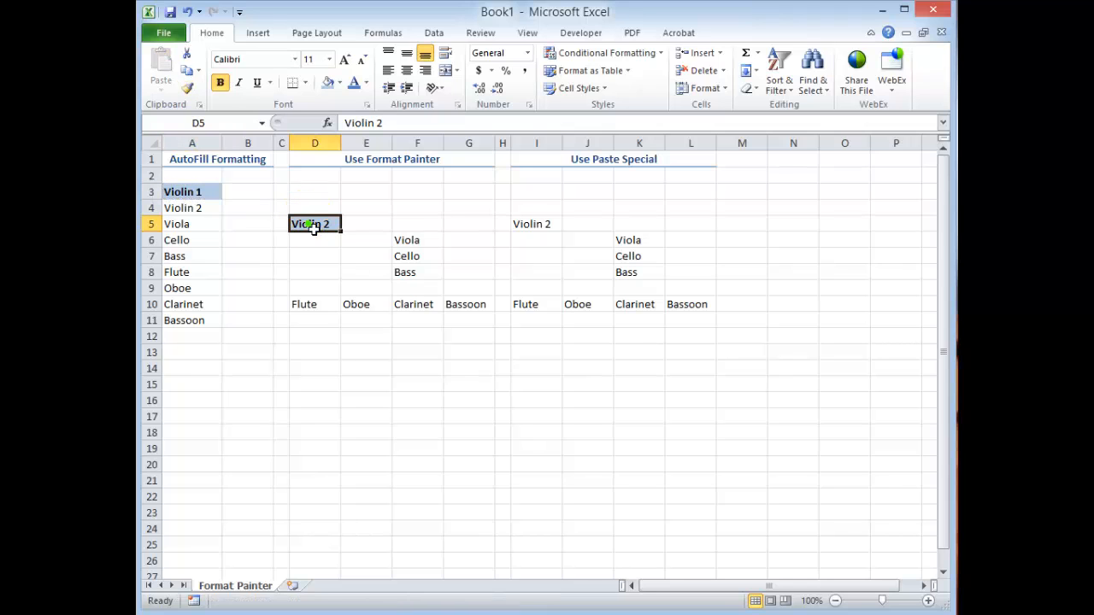
pyautogui.click(182, 192)
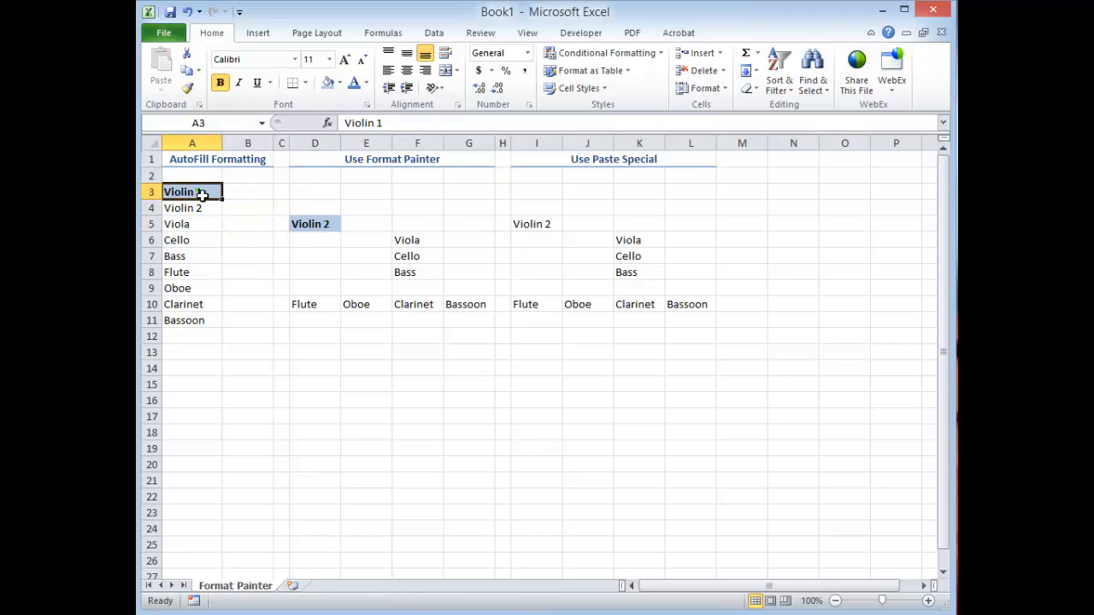
pyautogui.click(187, 89)
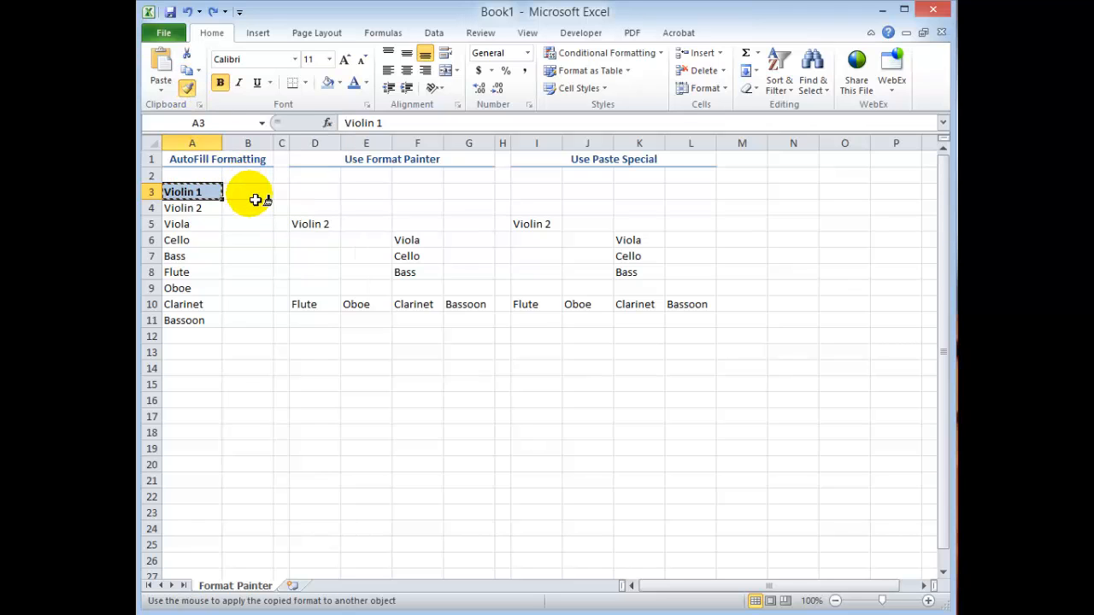
pyautogui.click(315, 223)
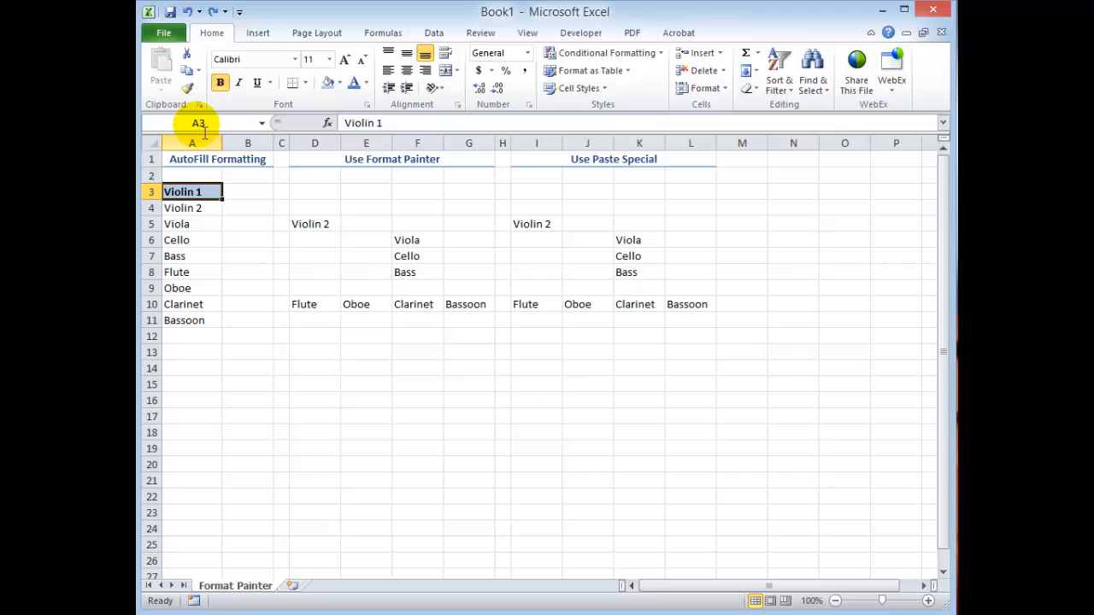
pyautogui.moveTo(187, 71)
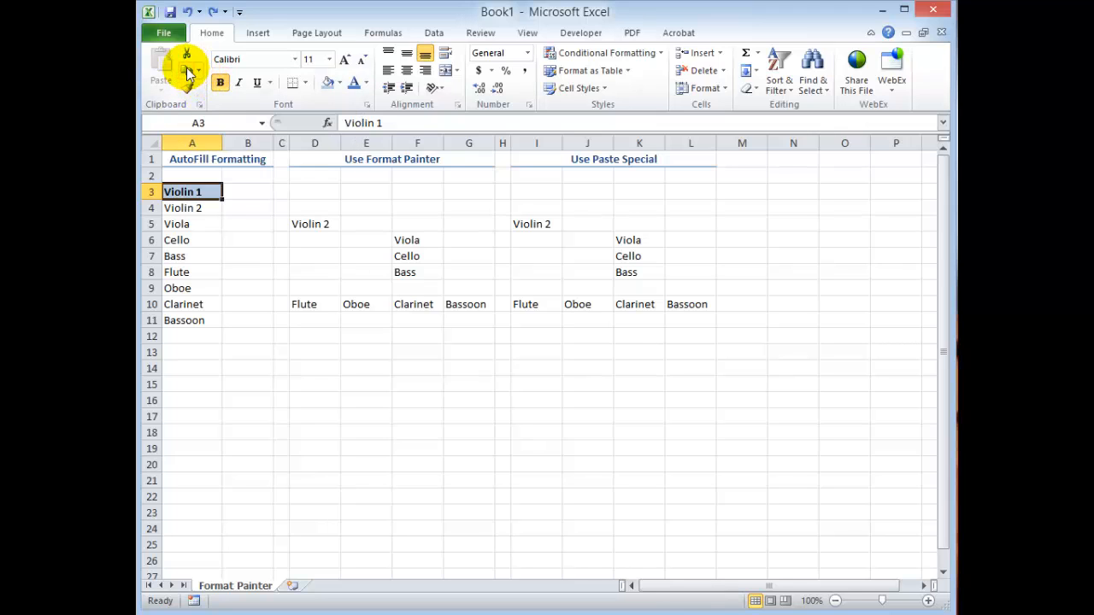
pyautogui.moveTo(185, 71)
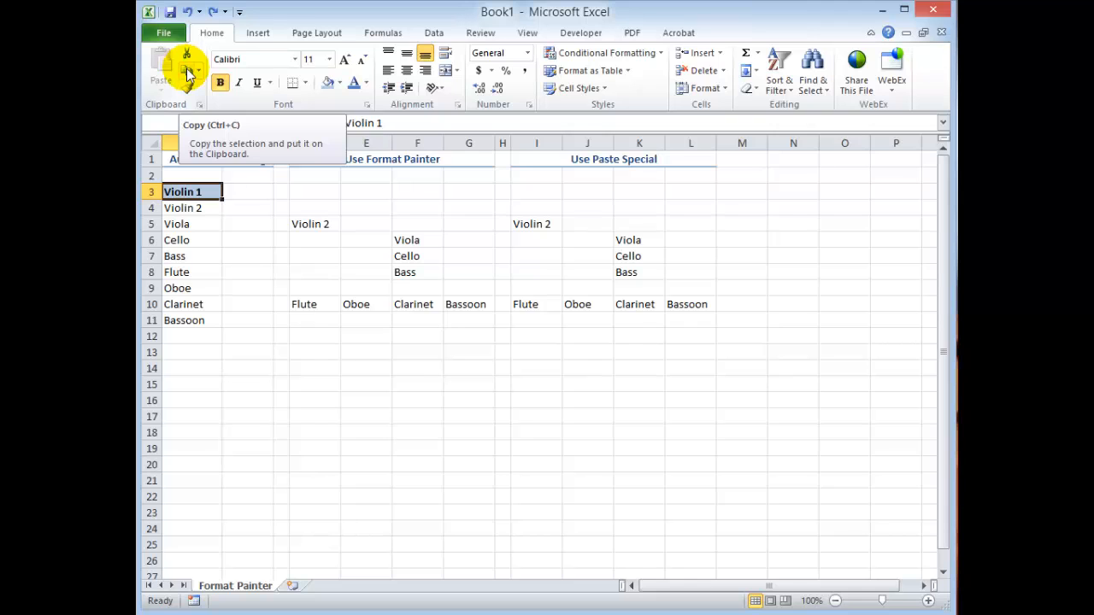
# Copy the Violin 1 cell A3 with Ctrl+C.
pyautogui.press('ctrl+c')
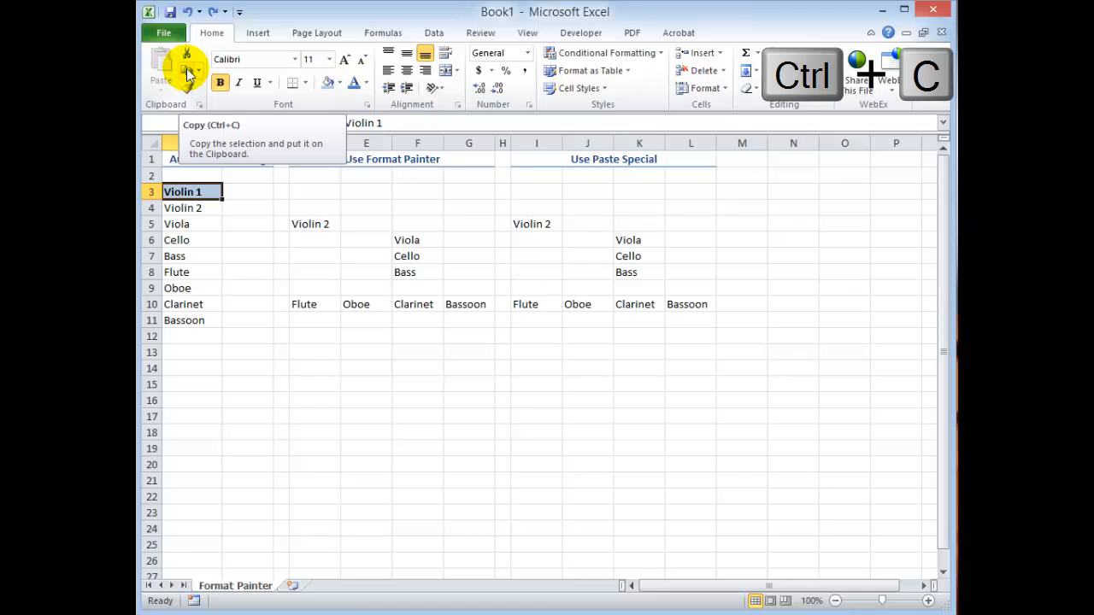
pyautogui.press('ctrl+c')
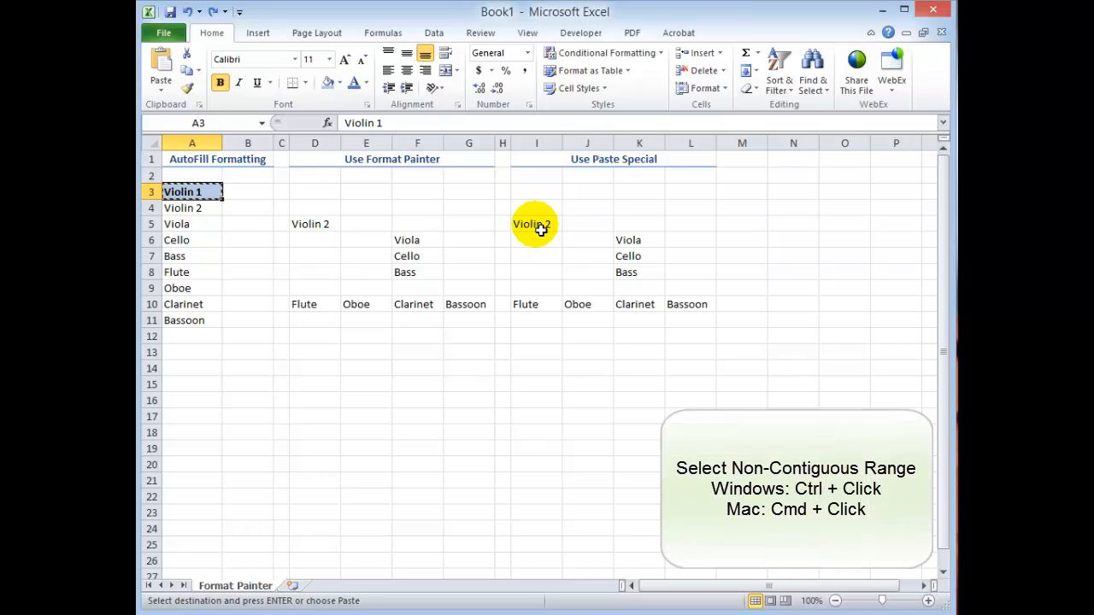
# Select Violin 2 in I5 and add the Flute-to-Bassoon row I10:L10.
pyautogui.click(533, 224)
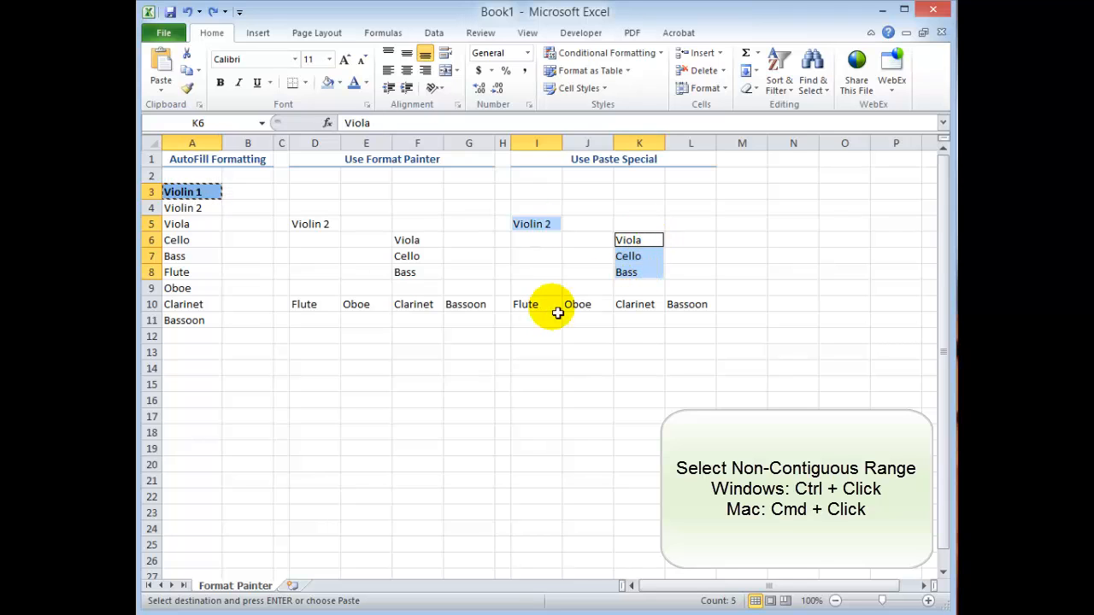
pyautogui.moveTo(524, 304); pyautogui.dragTo(686, 304)
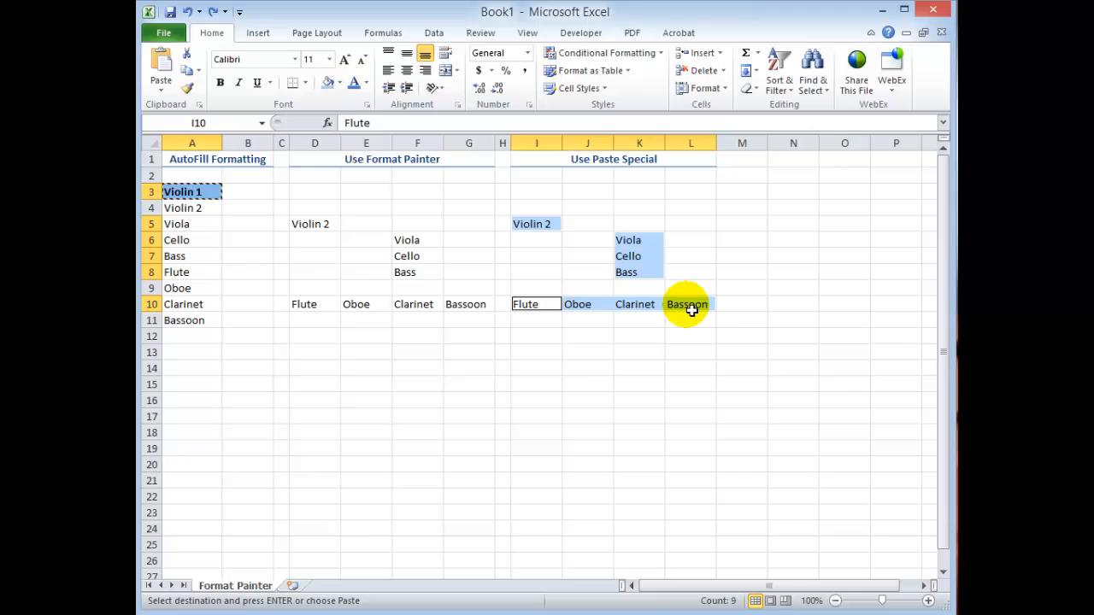
pyautogui.moveTo(785, 306)
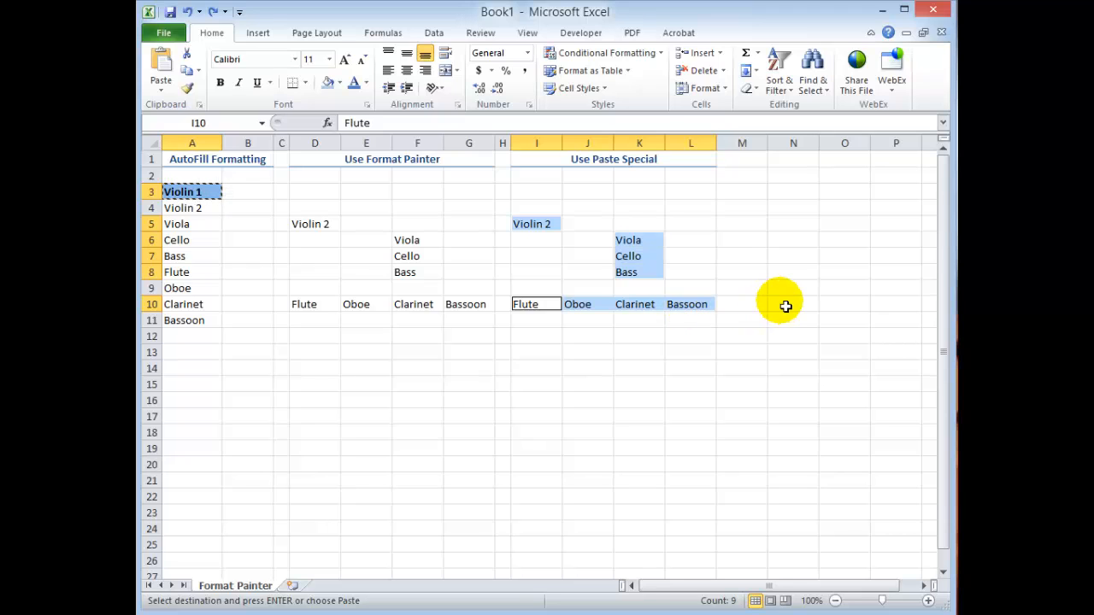
pyautogui.moveTo(648, 270)
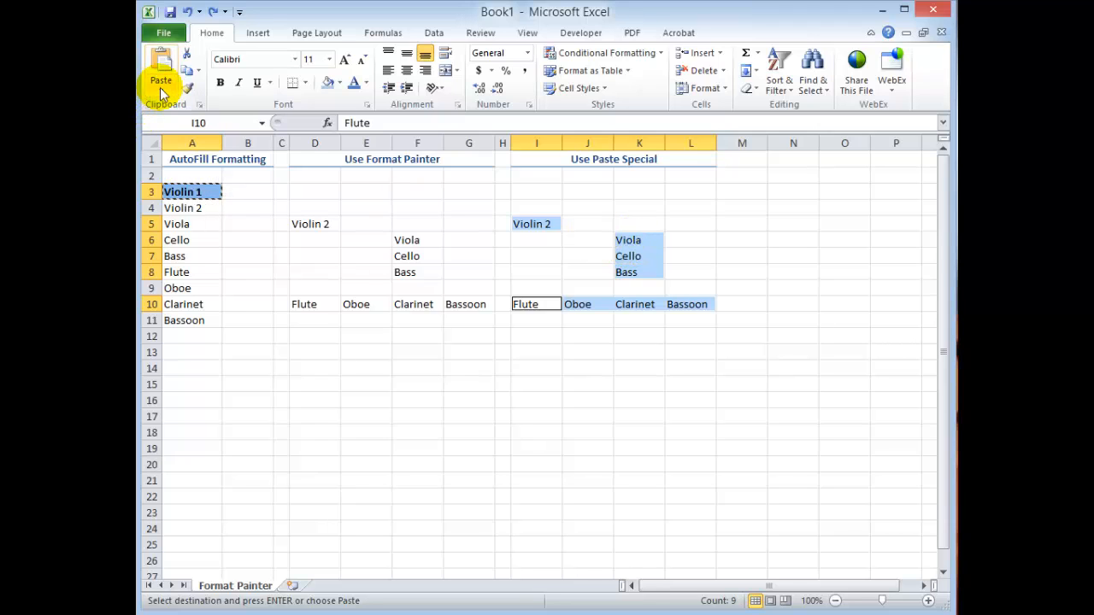
pyautogui.moveTo(161, 73)
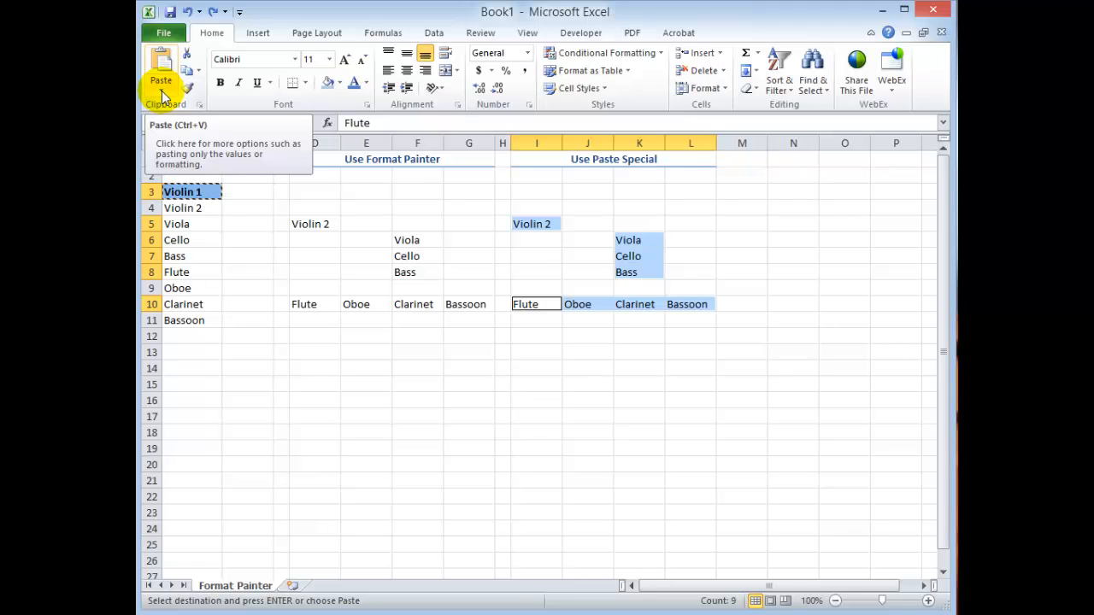
# Paste only A3's formats onto the selected cells using Paste Special > Formats.
pyautogui.click(161, 92)
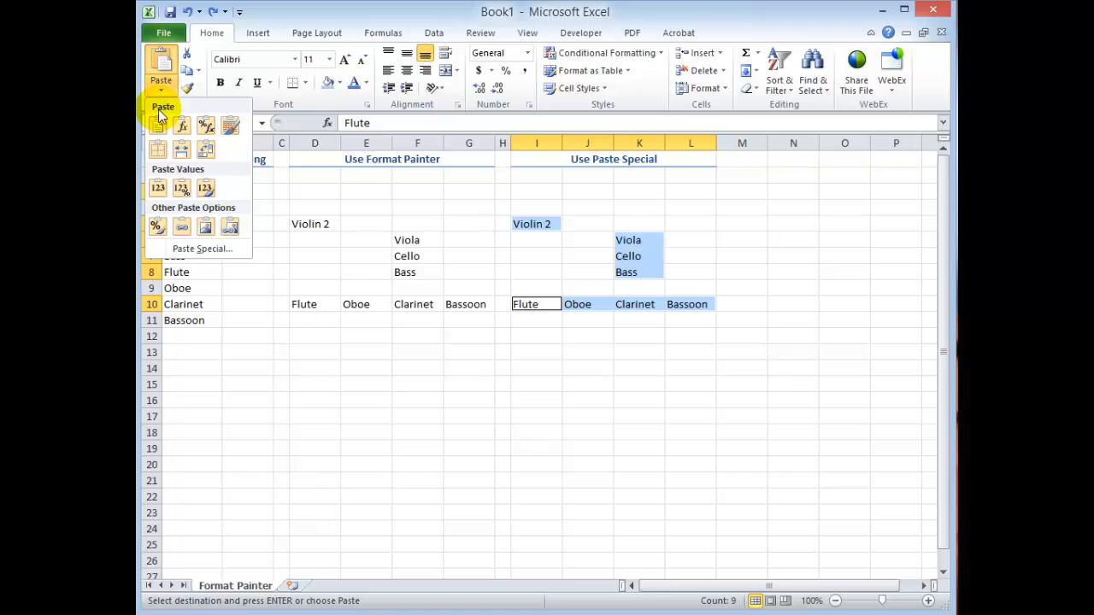
pyautogui.click(158, 126)
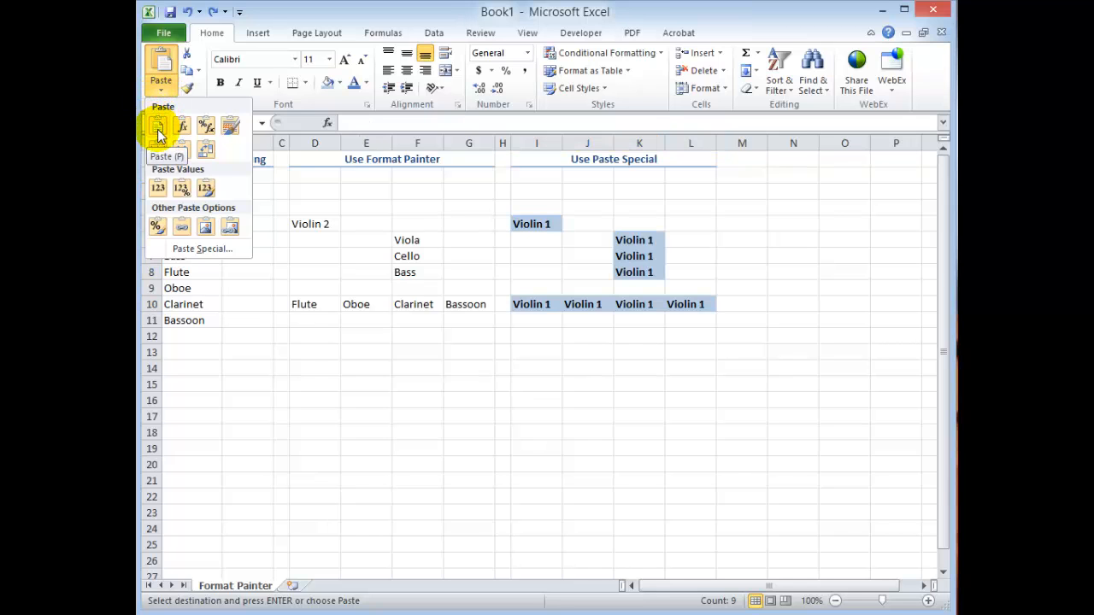
pyautogui.click(157, 126)
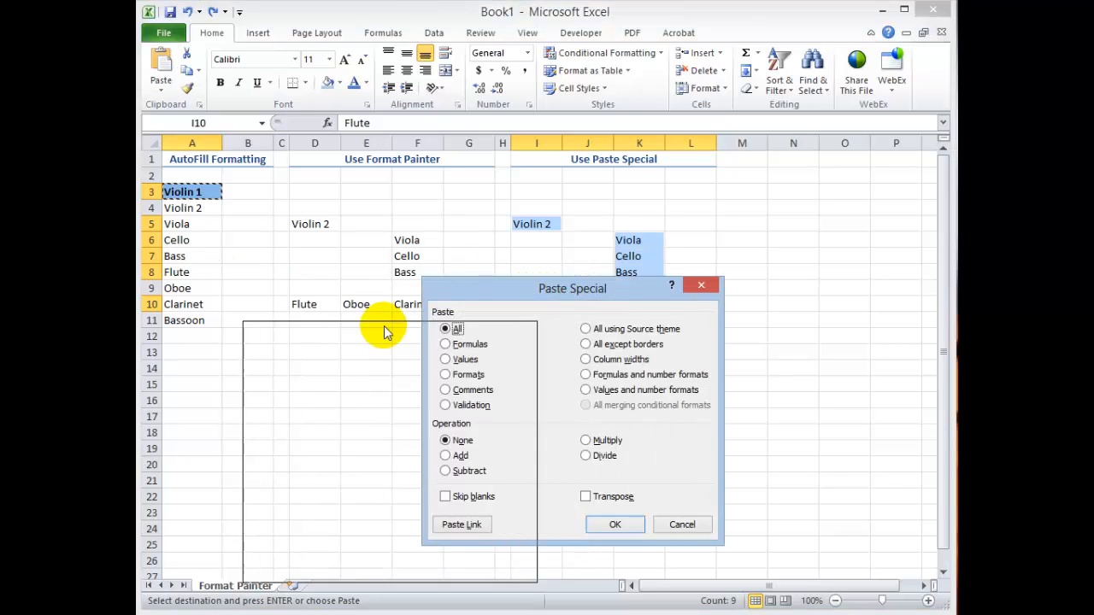
pyautogui.moveTo(572, 288); pyautogui.dragTo(368, 306)
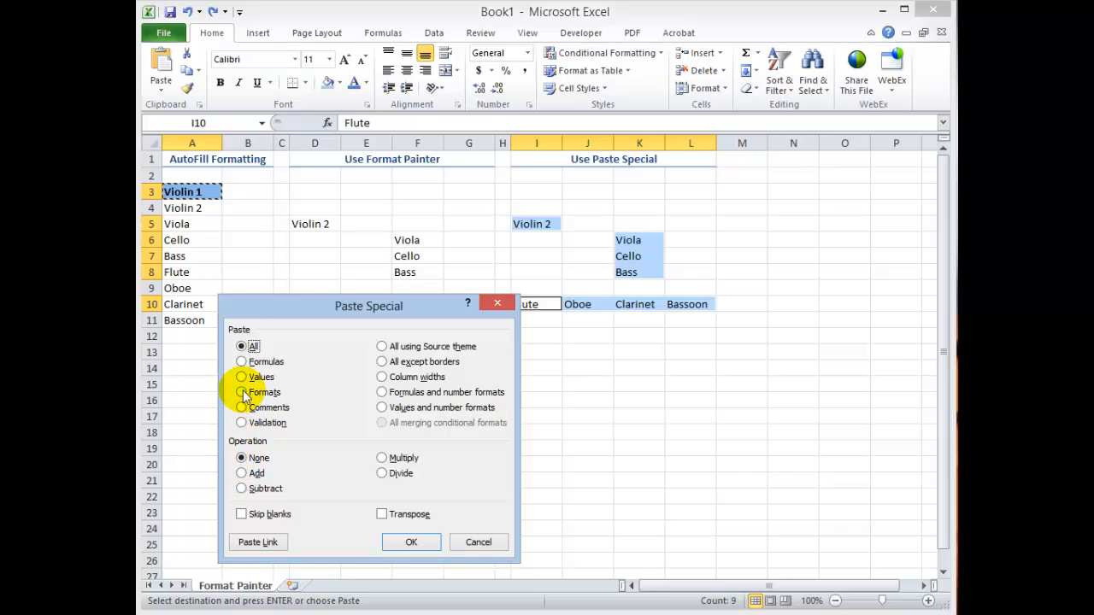
pyautogui.click(242, 392)
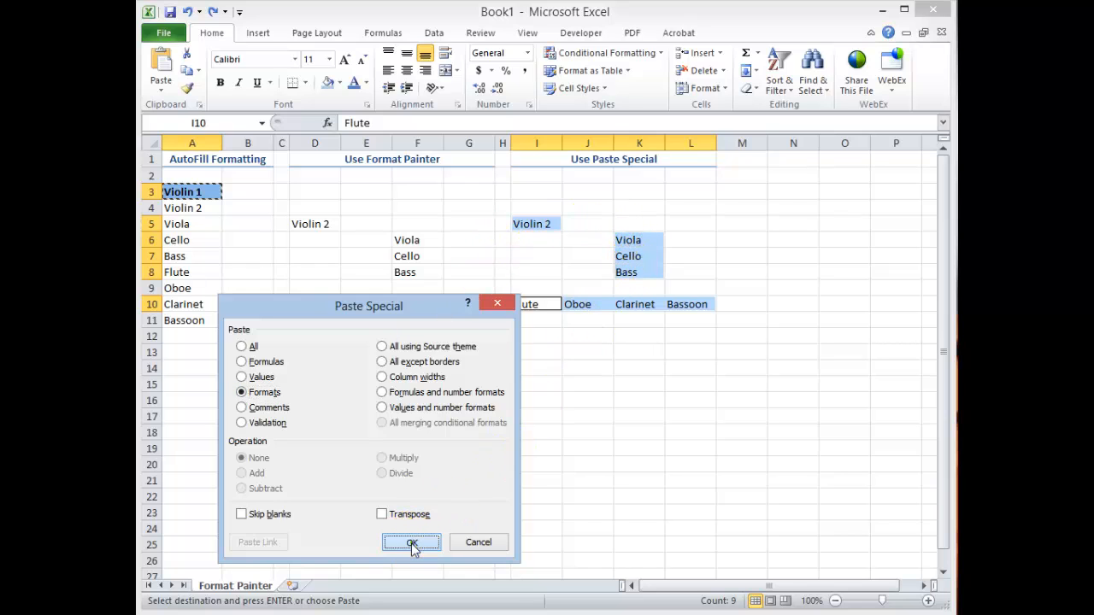
pyautogui.click(410, 543)
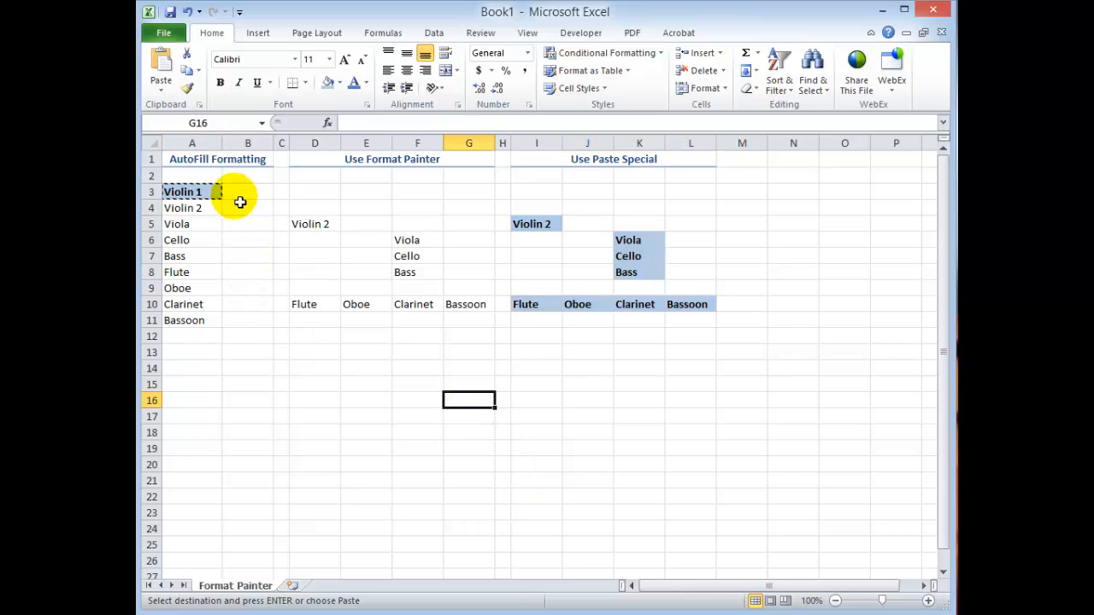
# Cancel the copy, then fill A3 down to A11 with Fill Formatting Only.
pyautogui.press('Escape')
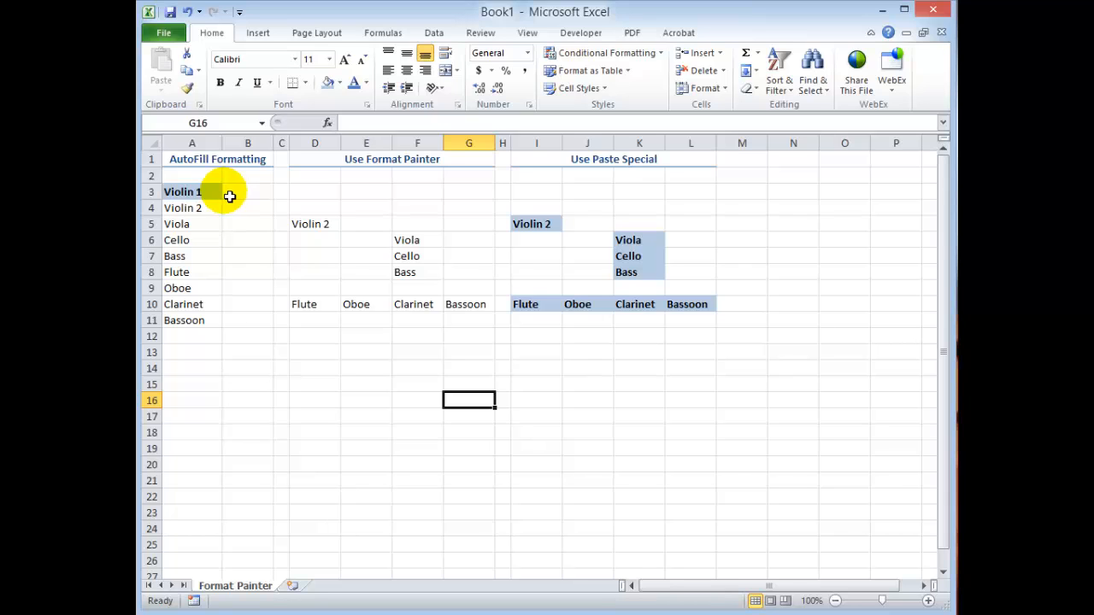
pyautogui.click(182, 191)
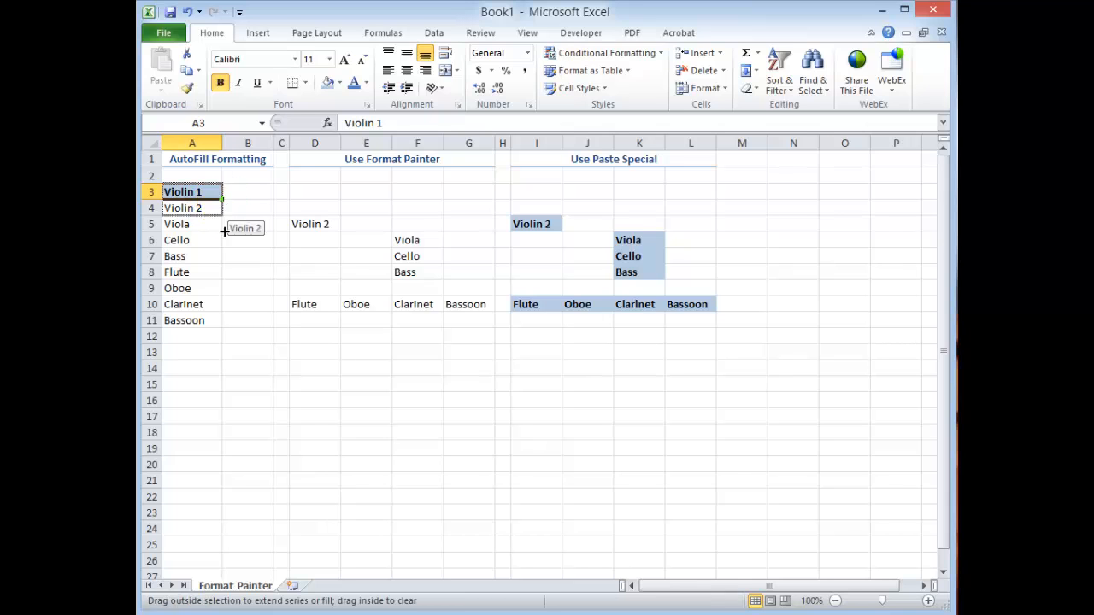
pyautogui.moveTo(222, 200); pyautogui.dragTo(248, 329)
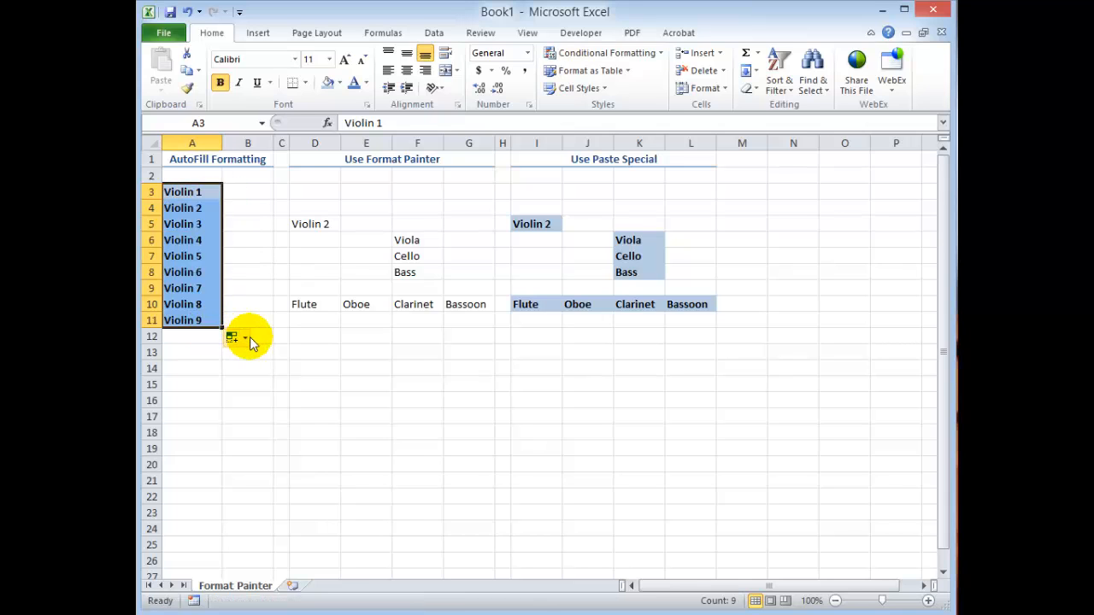
pyautogui.click(243, 337)
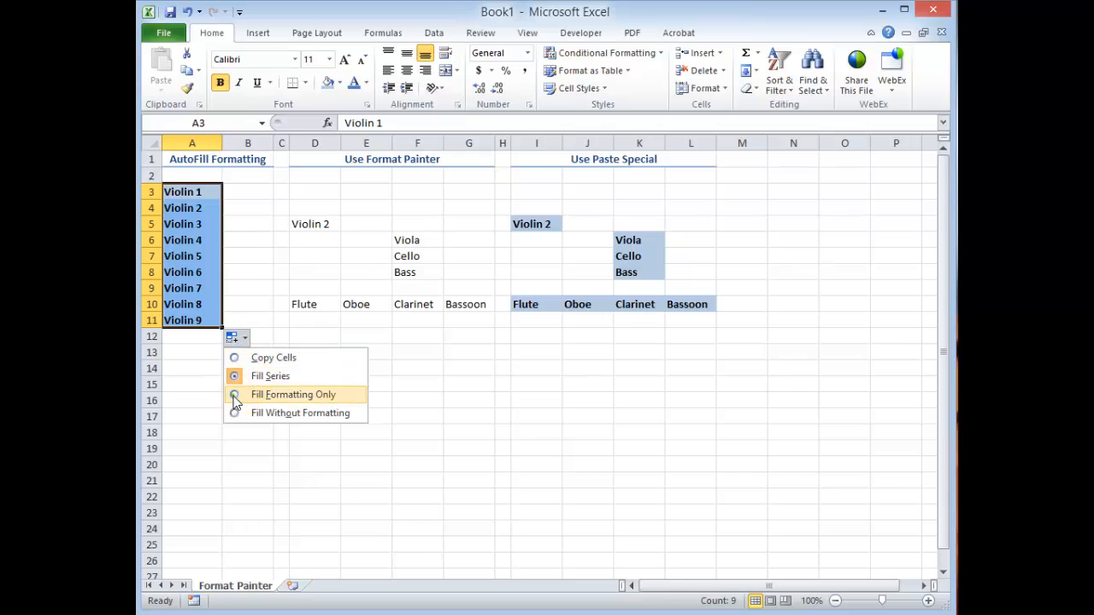
pyautogui.click(293, 394)
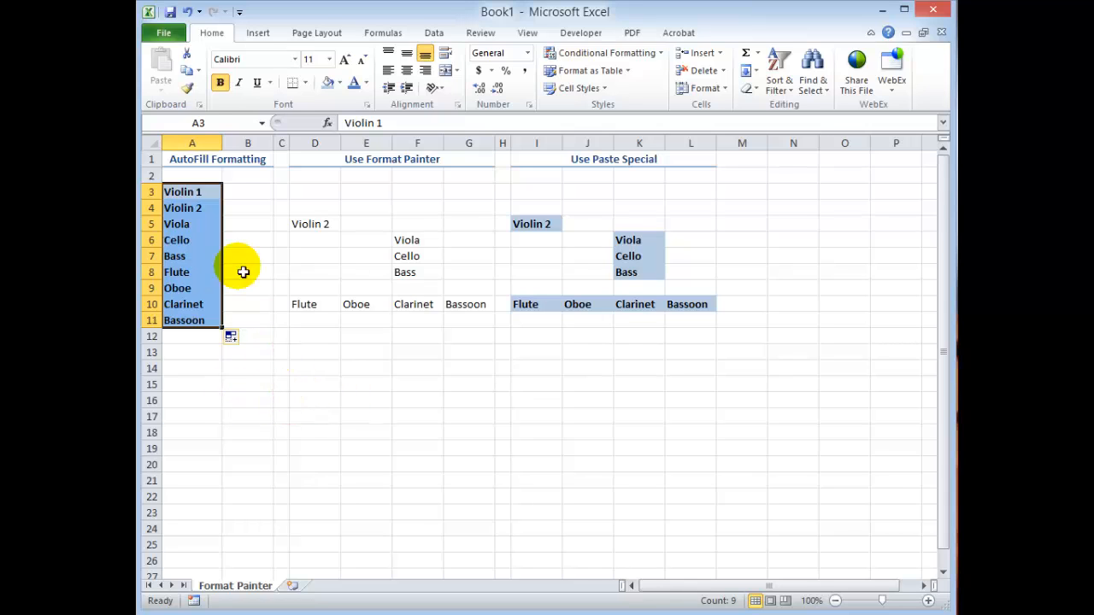
pyautogui.moveTo(187, 88)
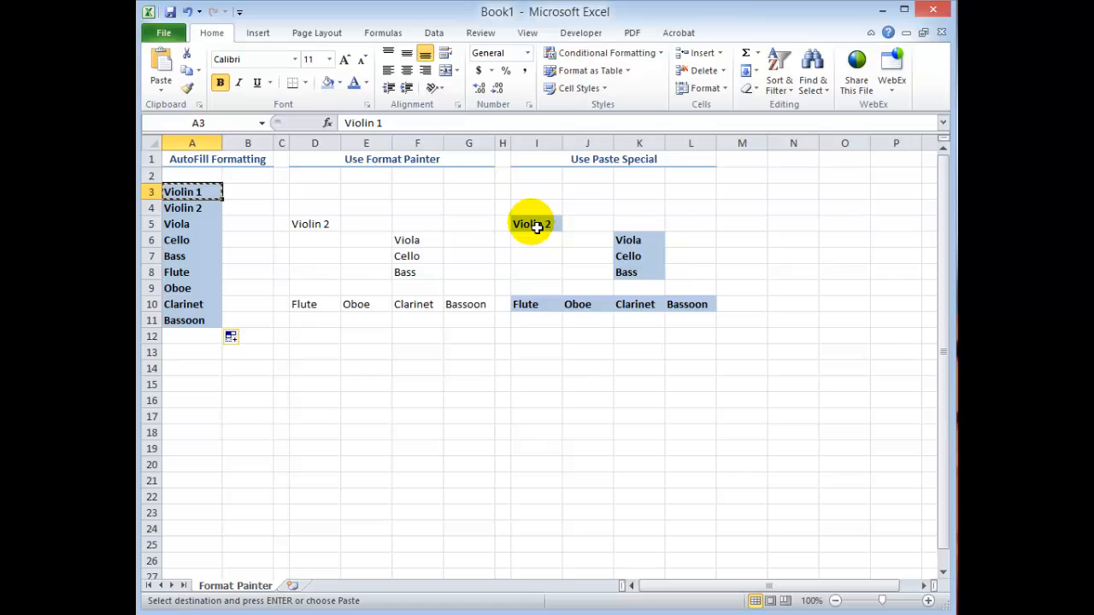
# Reselect Violin 2 in I5 plus the Flute-to-Bassoon row I10:L10.
pyautogui.click(536, 223)
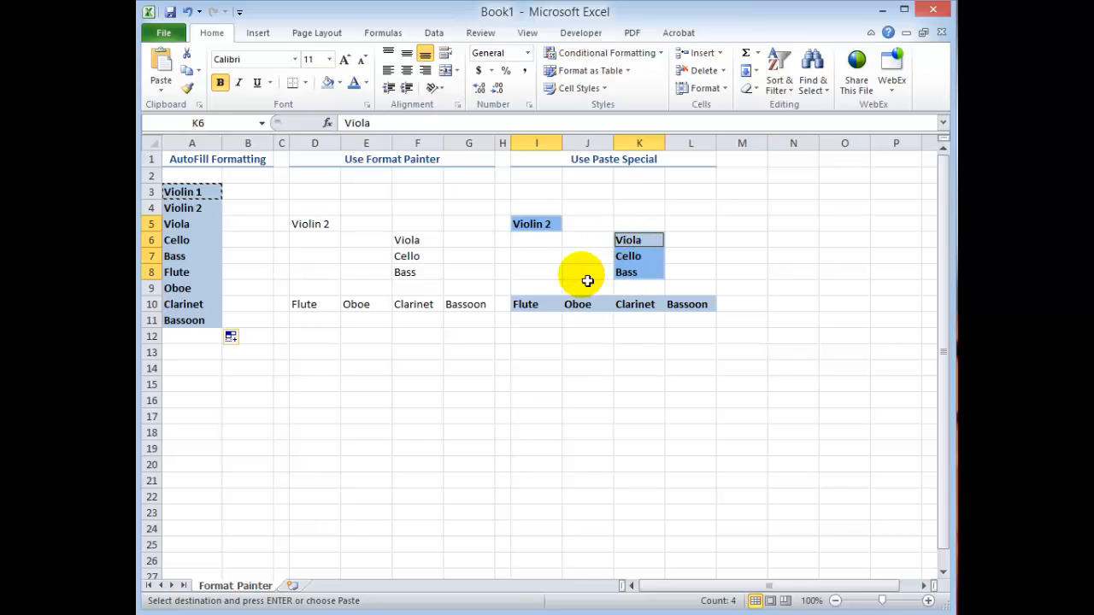
pyautogui.moveTo(525, 304); pyautogui.dragTo(686, 304)
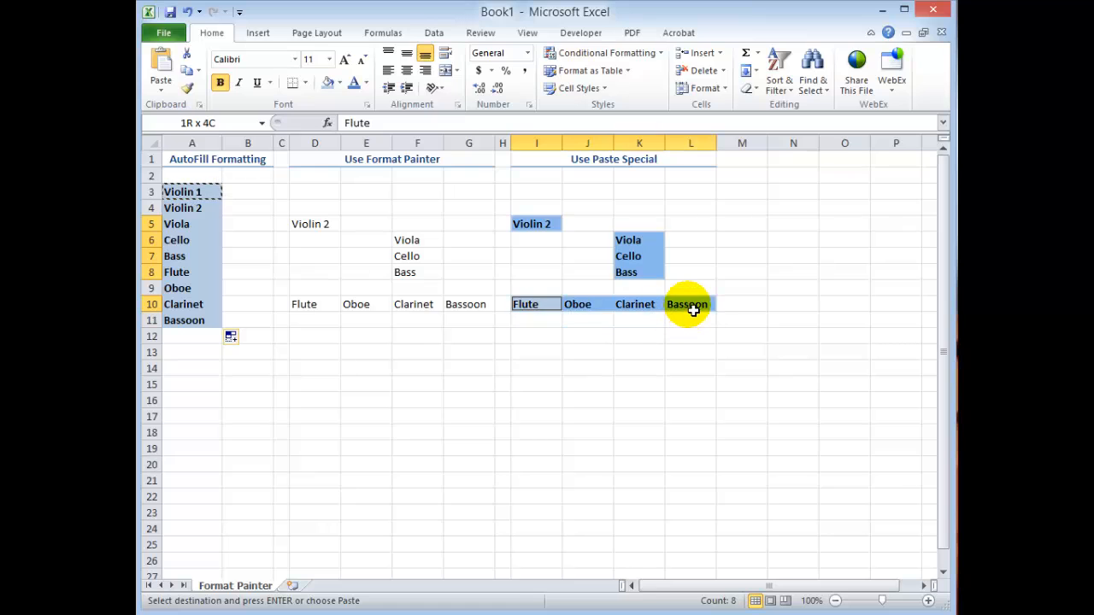